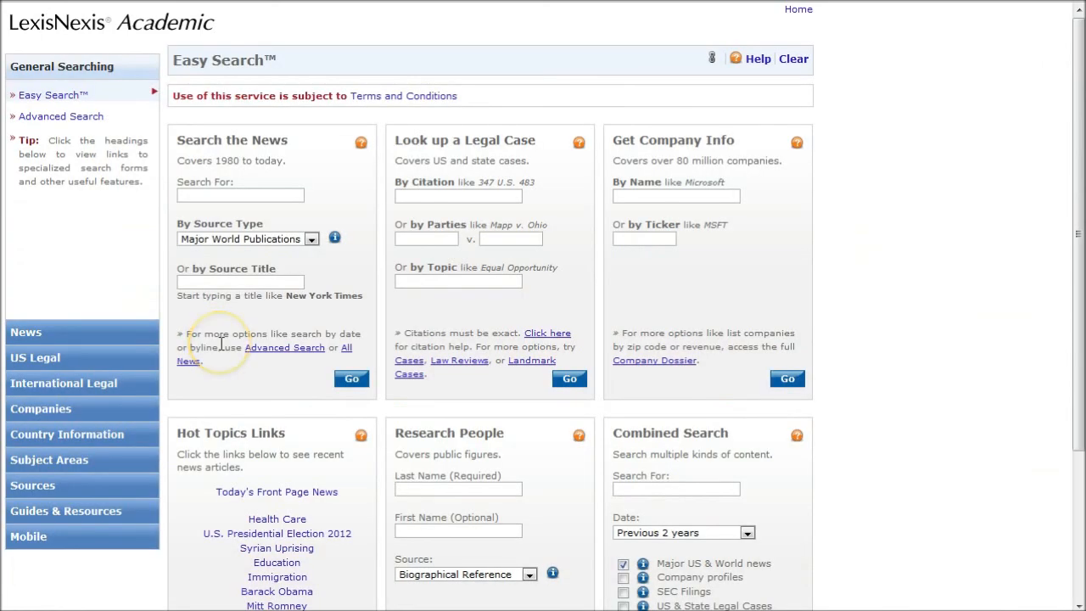
mouse_move(72, 405)
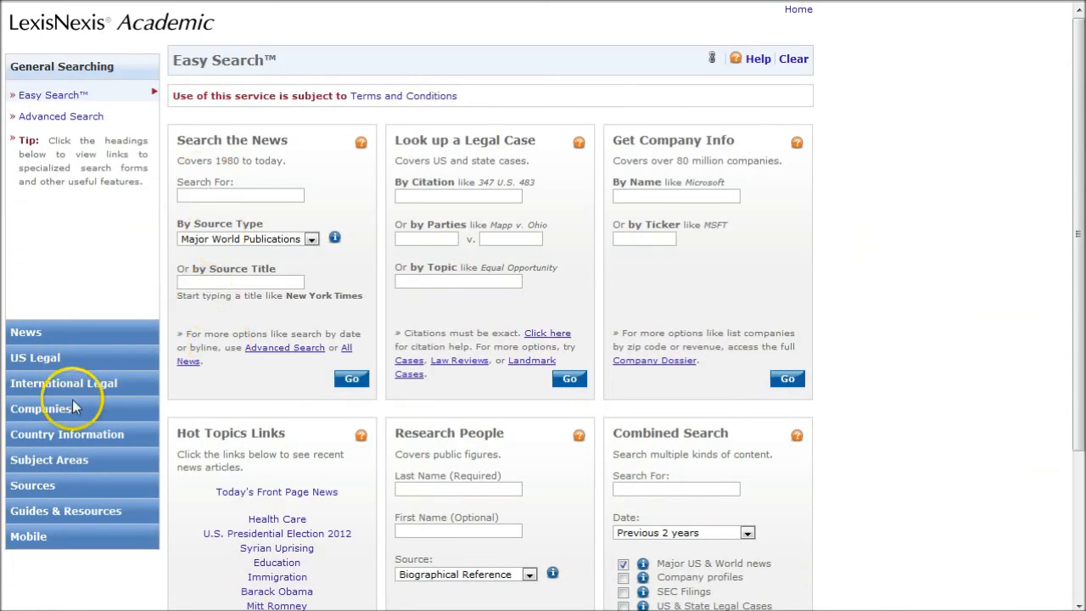
Expand Companies and choose Dossier Create a Company List.
click(40, 408)
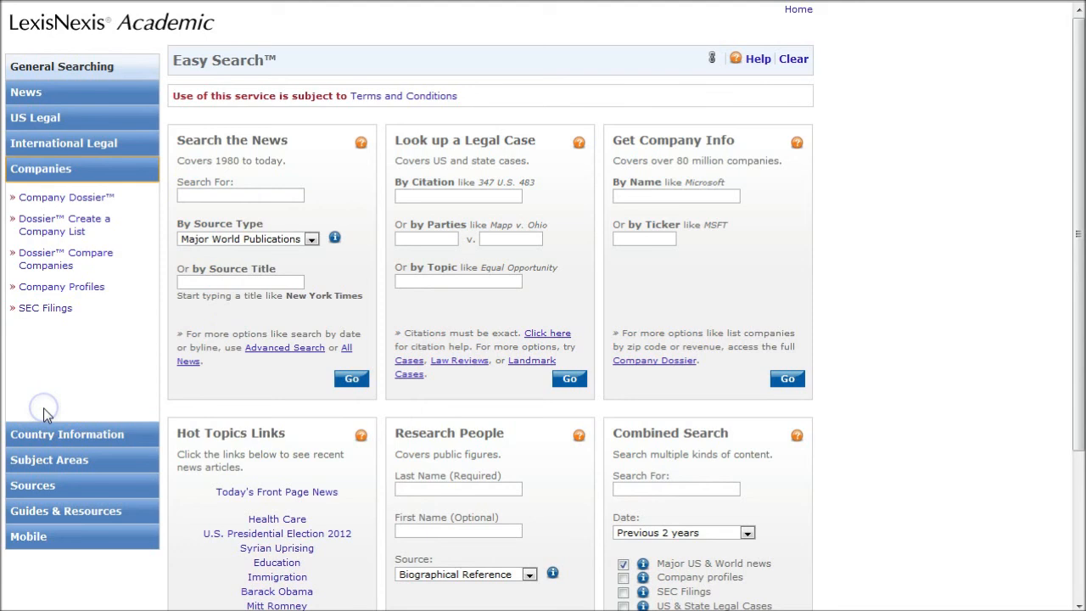
mouse_move(66, 232)
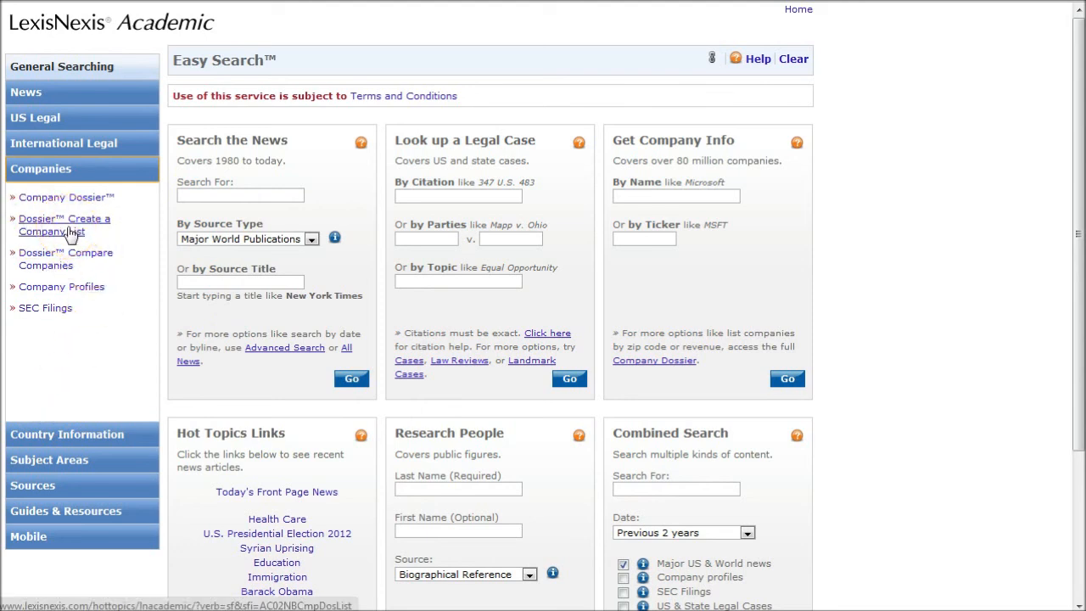
click(63, 224)
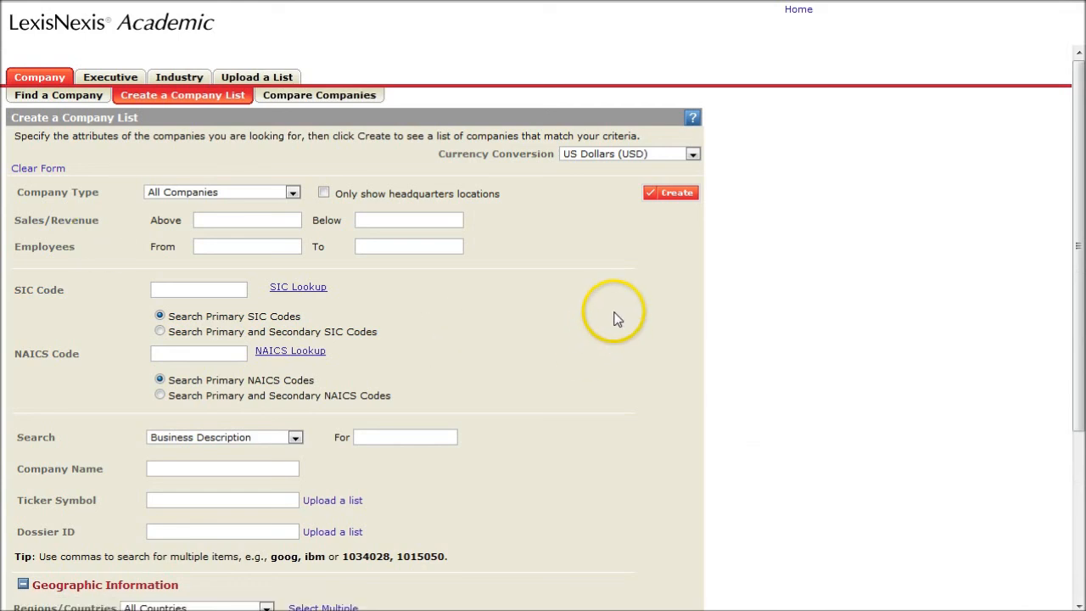
mouse_move(624, 326)
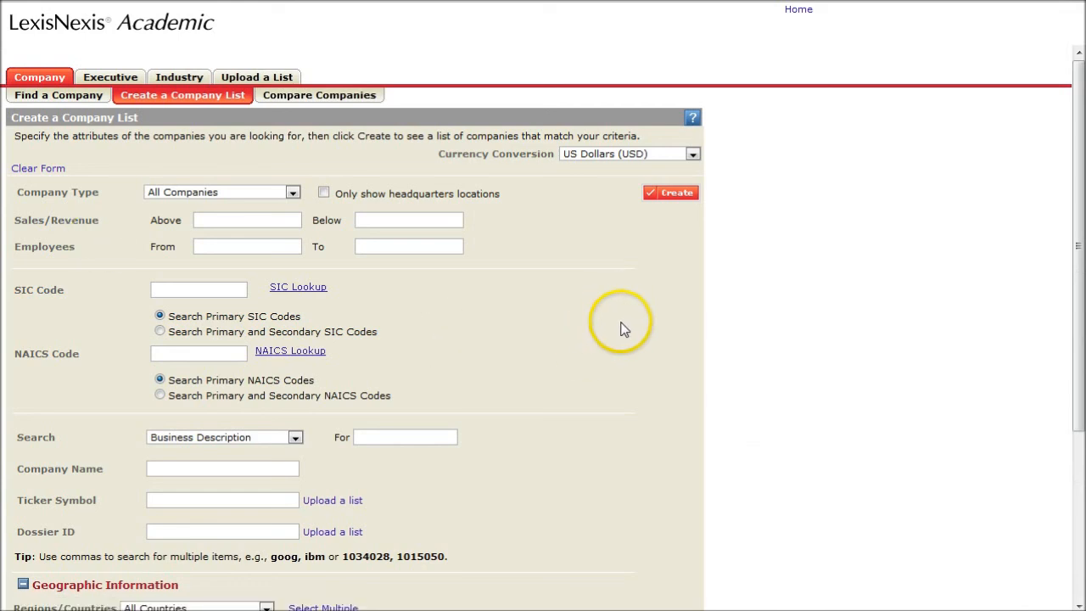
mouse_move(202, 370)
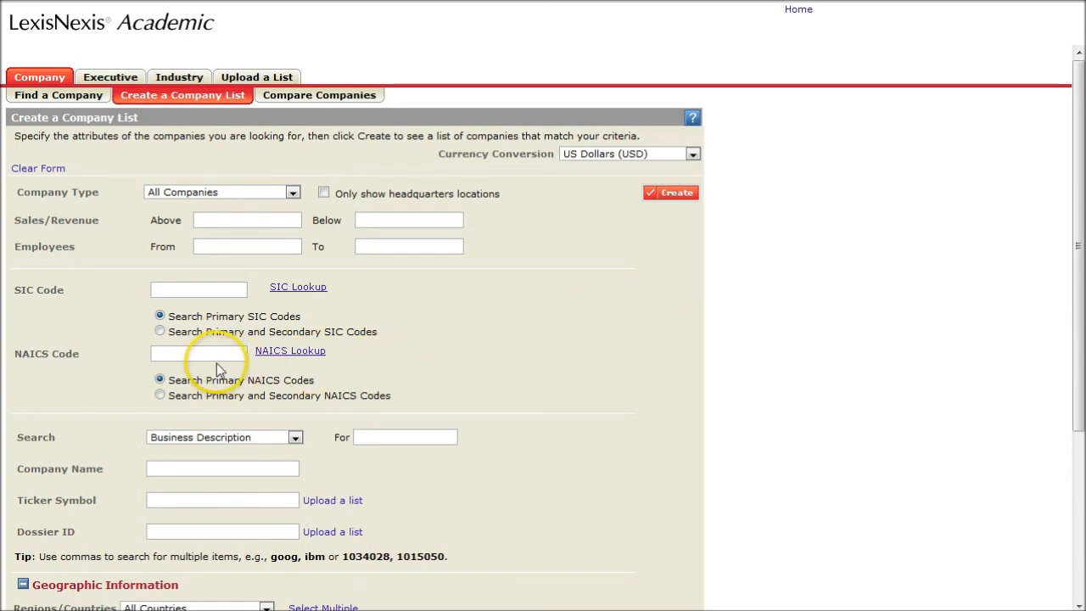
mouse_move(292, 356)
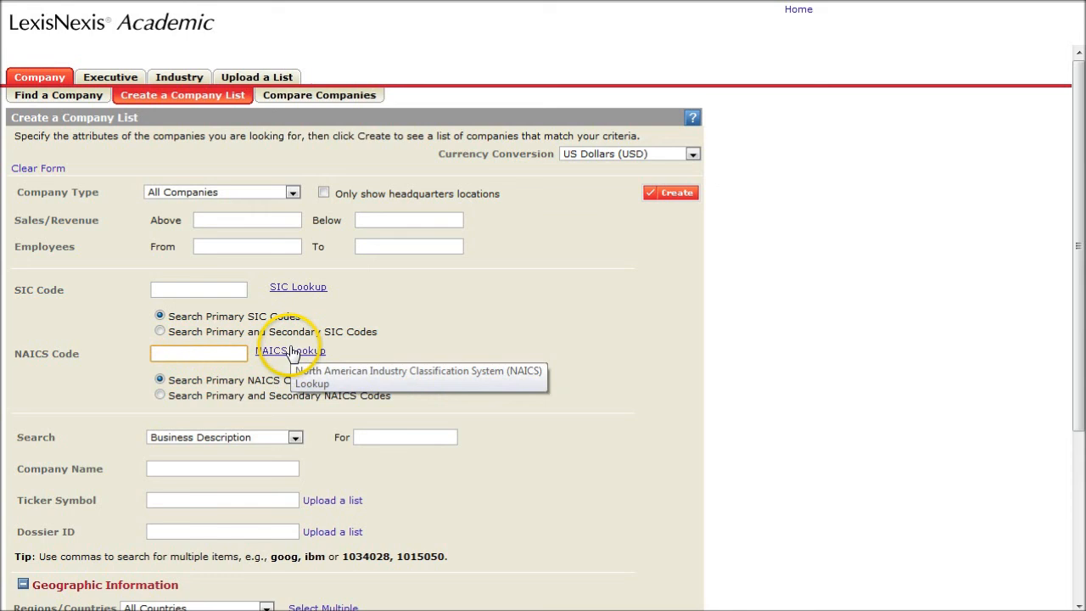
In NAICS Lookup, check 7221 Full-Service Restaurants under Accommodation and Food Services.
click(289, 349)
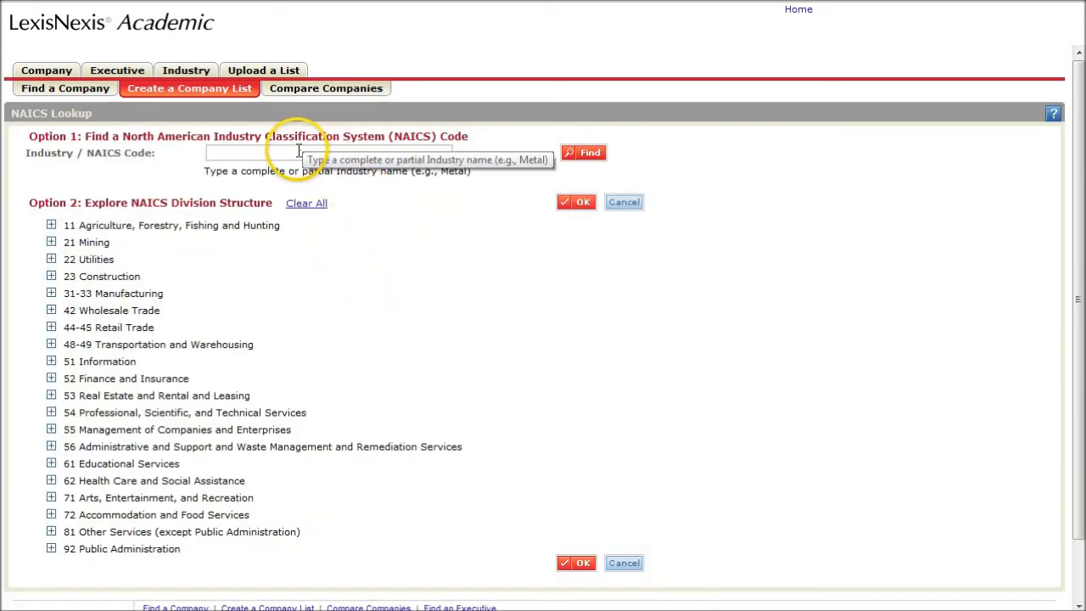
scroll(down, 3)
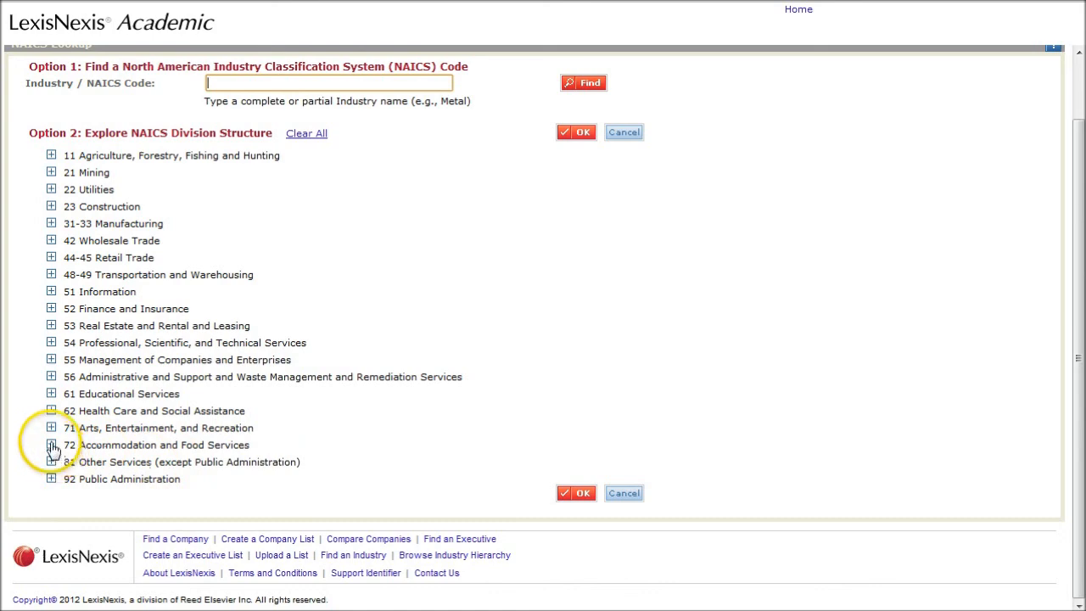
click(51, 445)
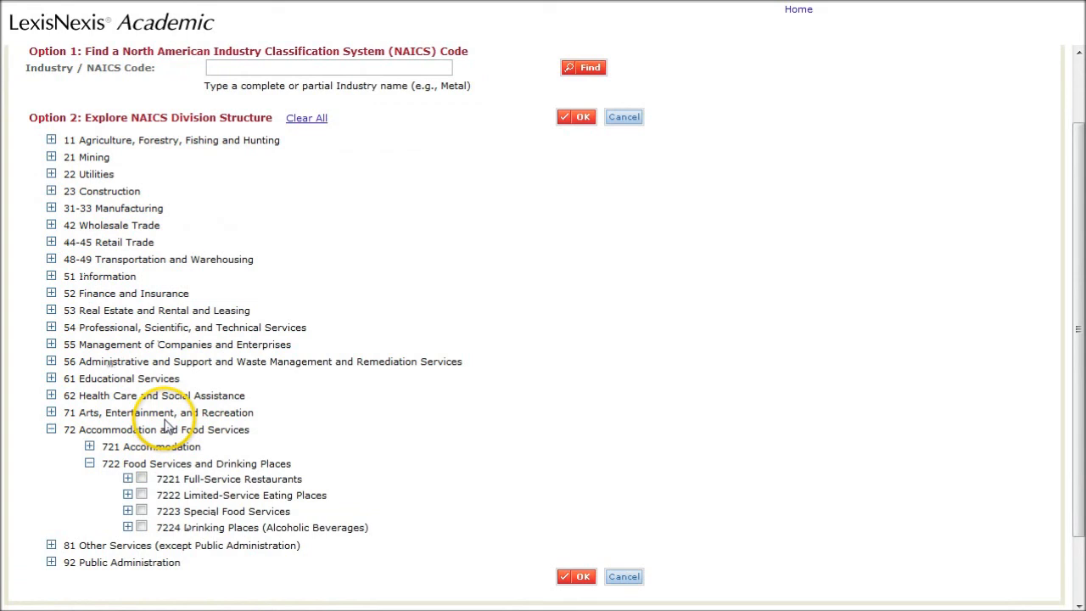
scroll(down, 3)
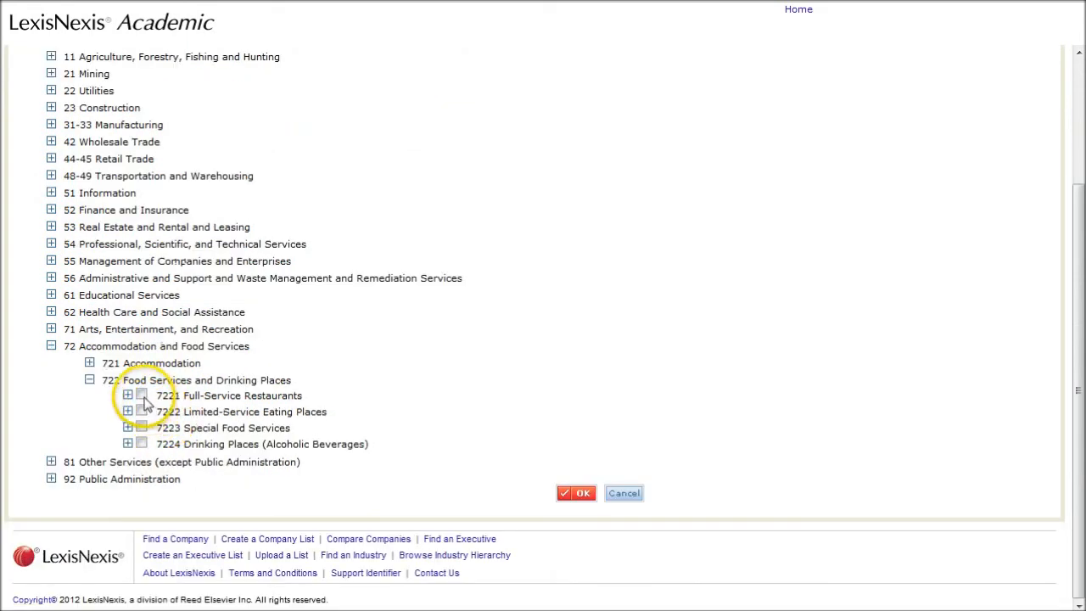
click(142, 395)
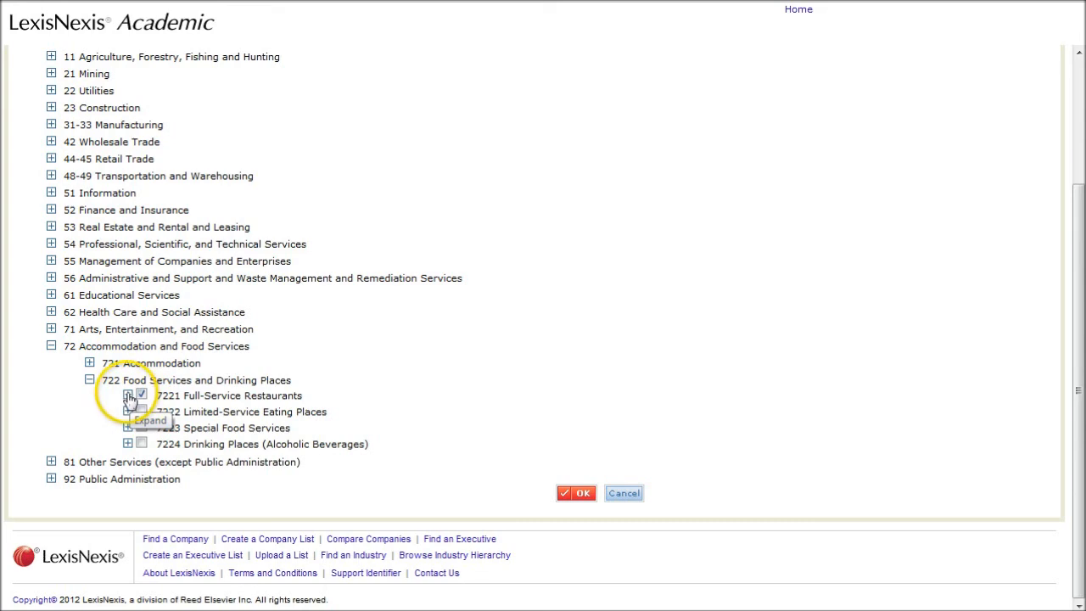
click(126, 395)
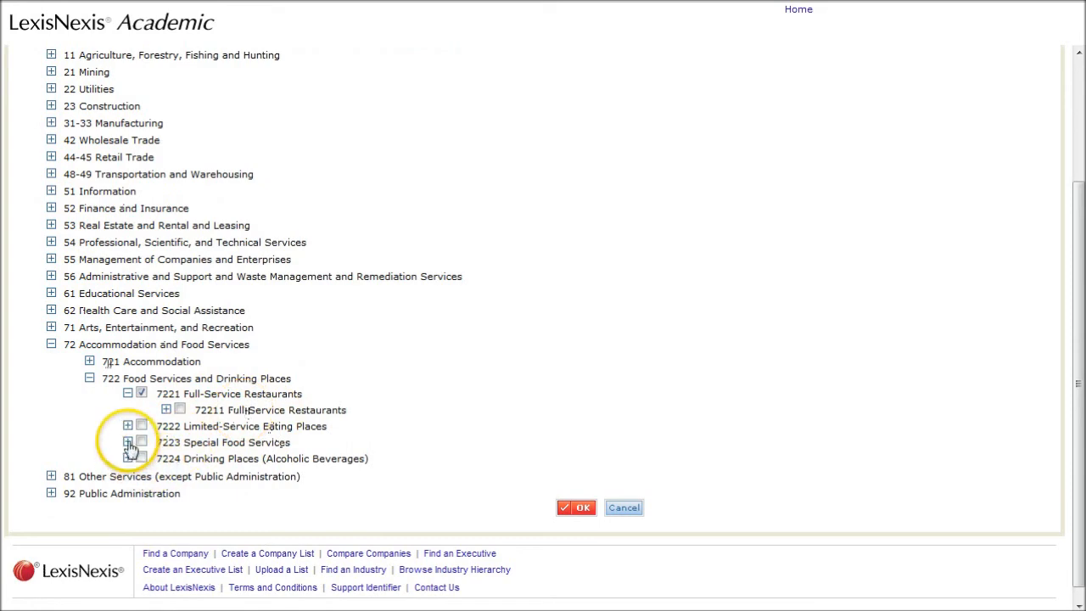
click(127, 442)
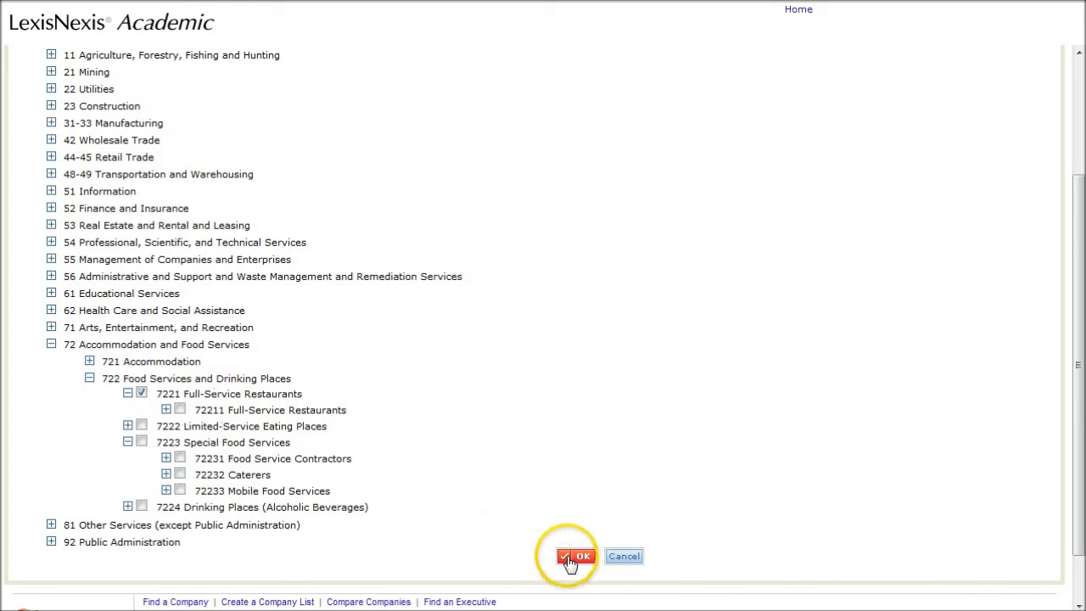
Confirm the industry code and restrict the location to Parkersburg, West Virginia.
click(572, 556)
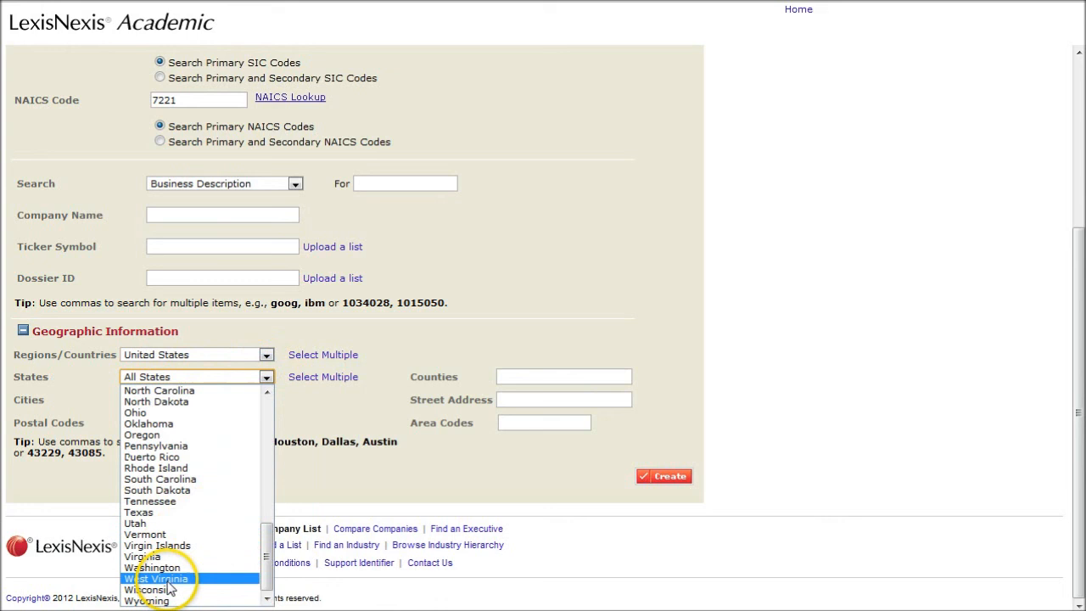
click(157, 577)
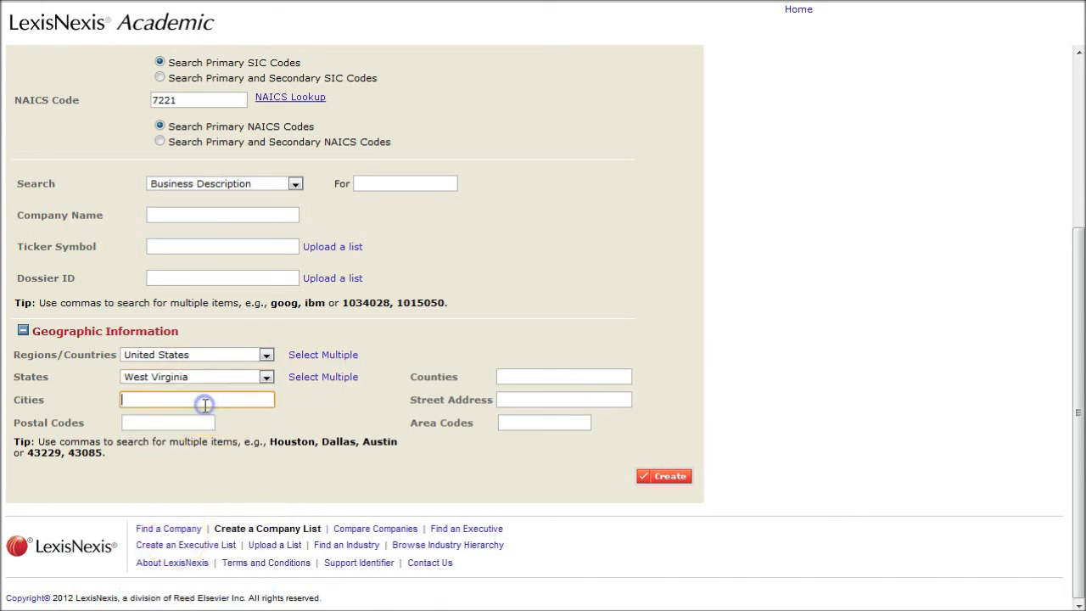
text(prk)
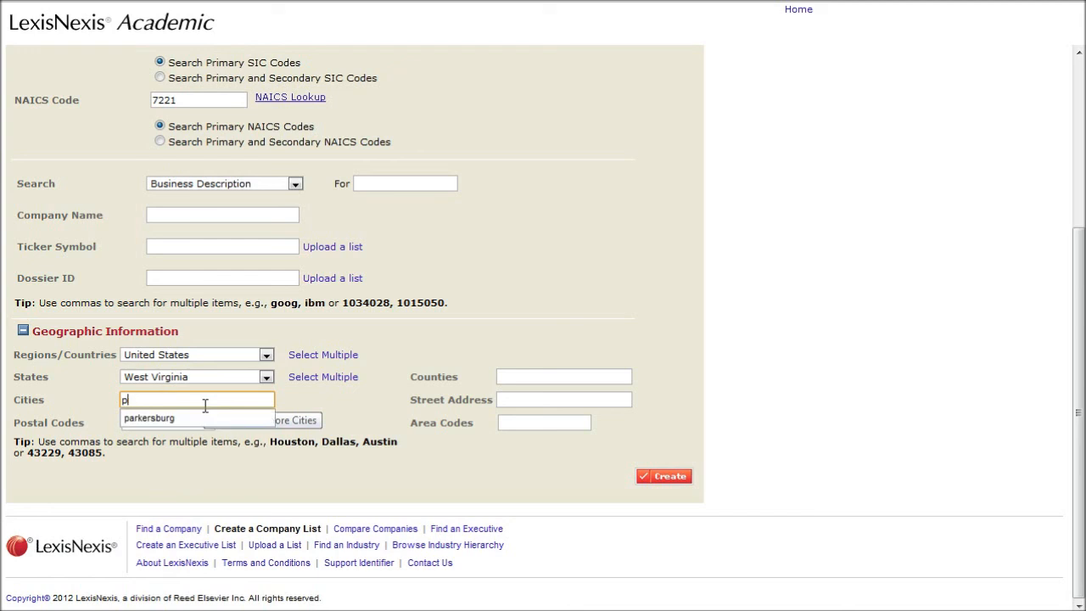
click(149, 417)
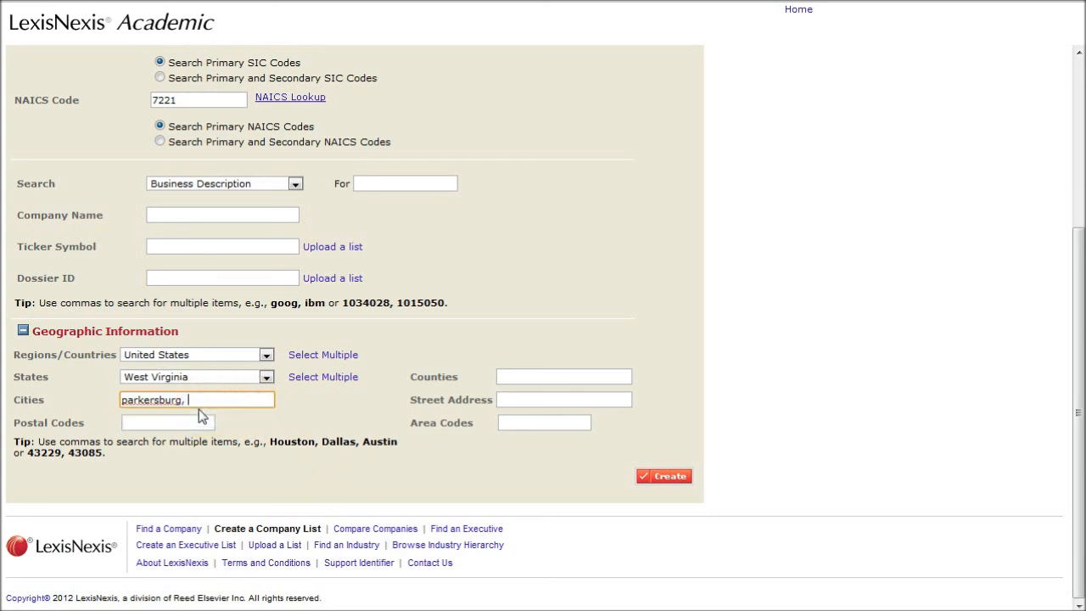
Add Vienna to the cities and create the company list.
text(vienna)
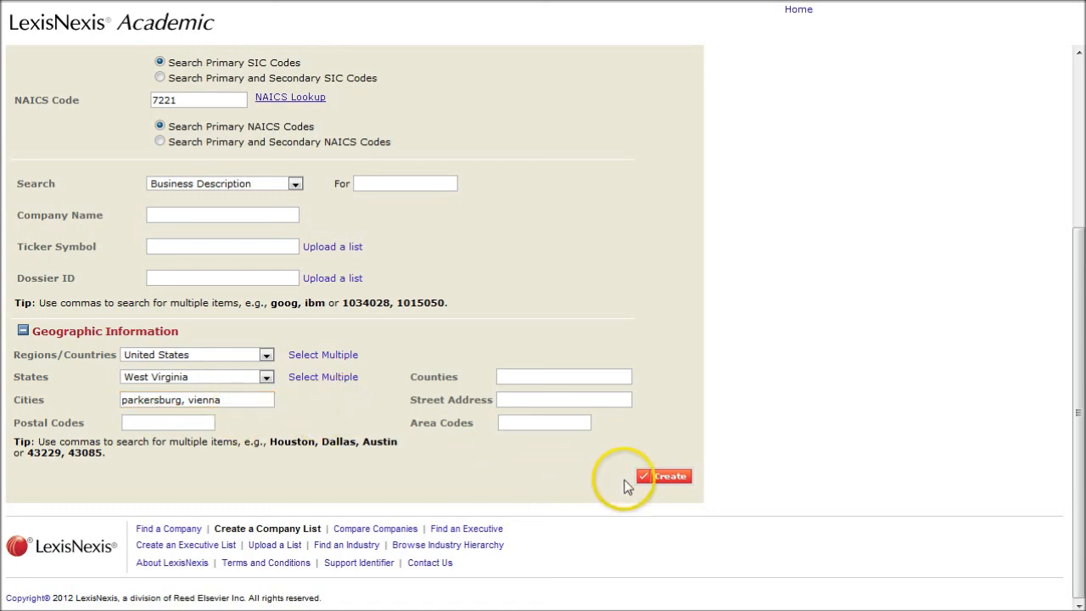
click(665, 475)
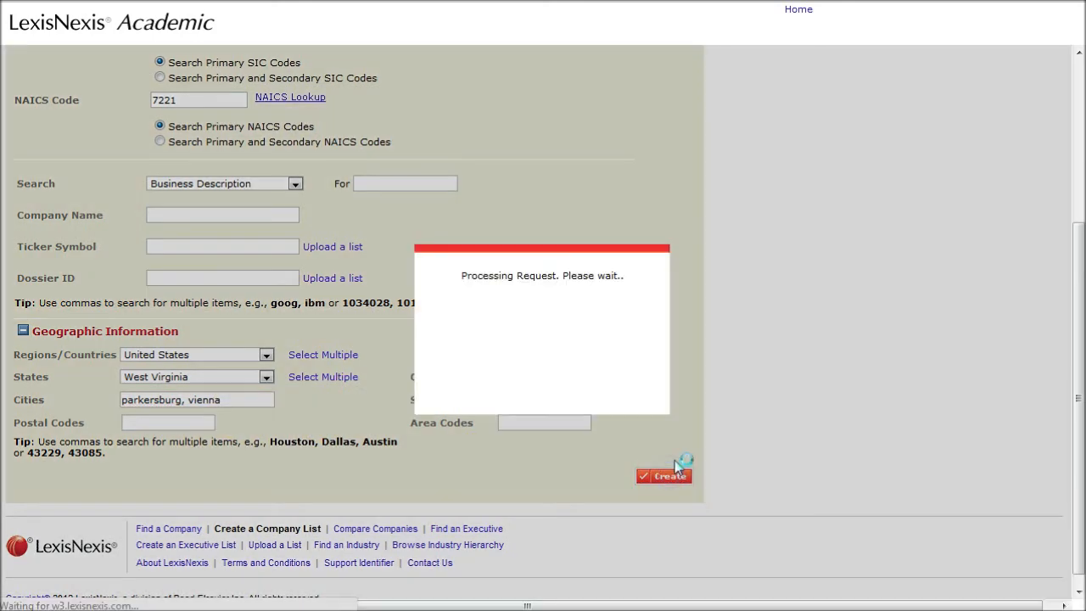
click(664, 475)
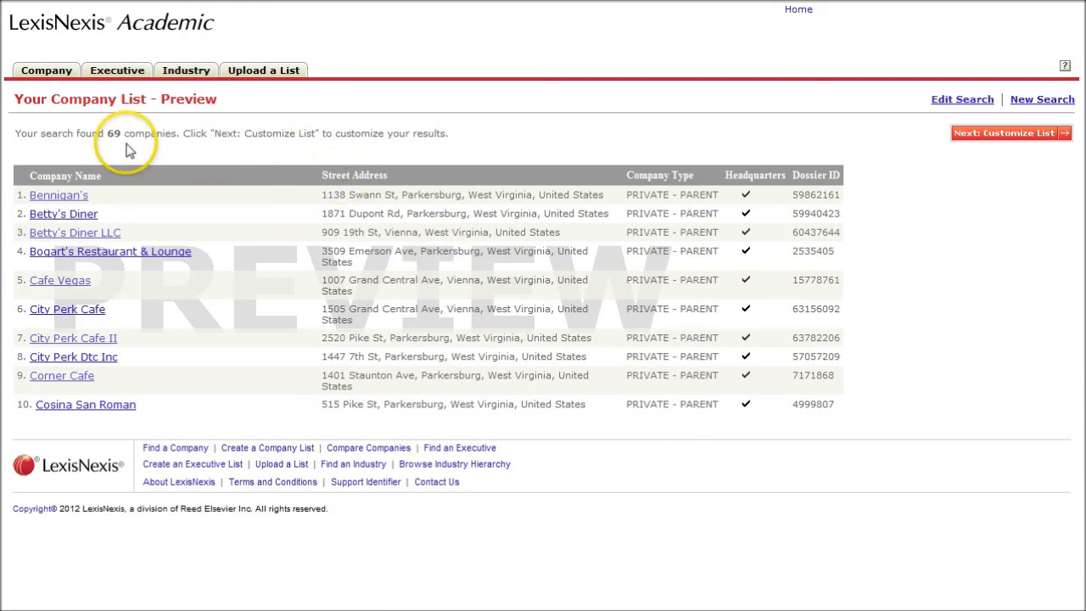
mouse_move(991, 140)
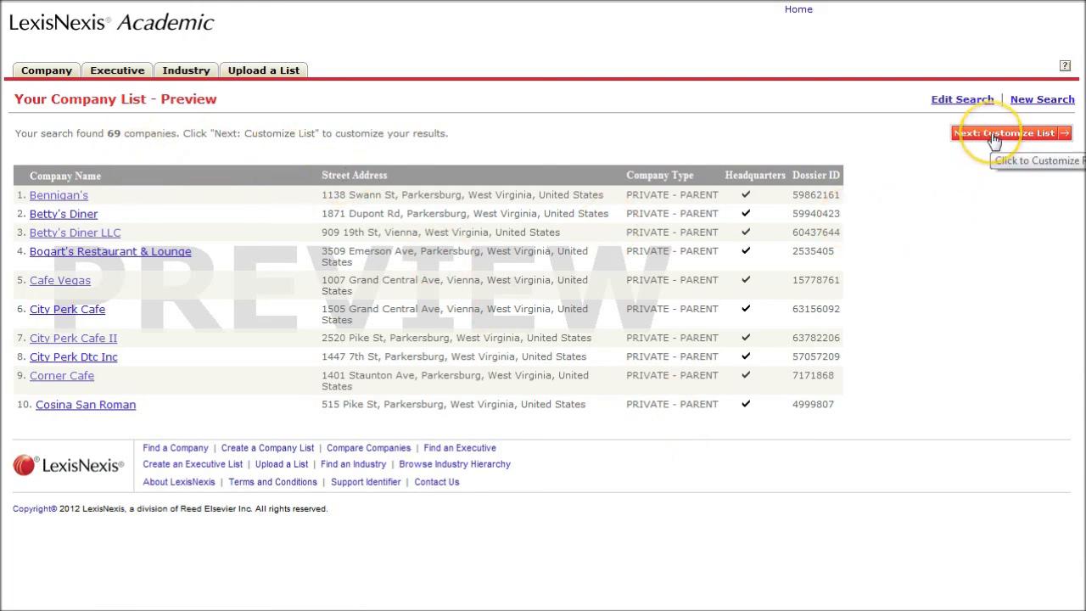
Continue to Customize List and scroll the 69-company table of addresses and phones.
click(1008, 133)
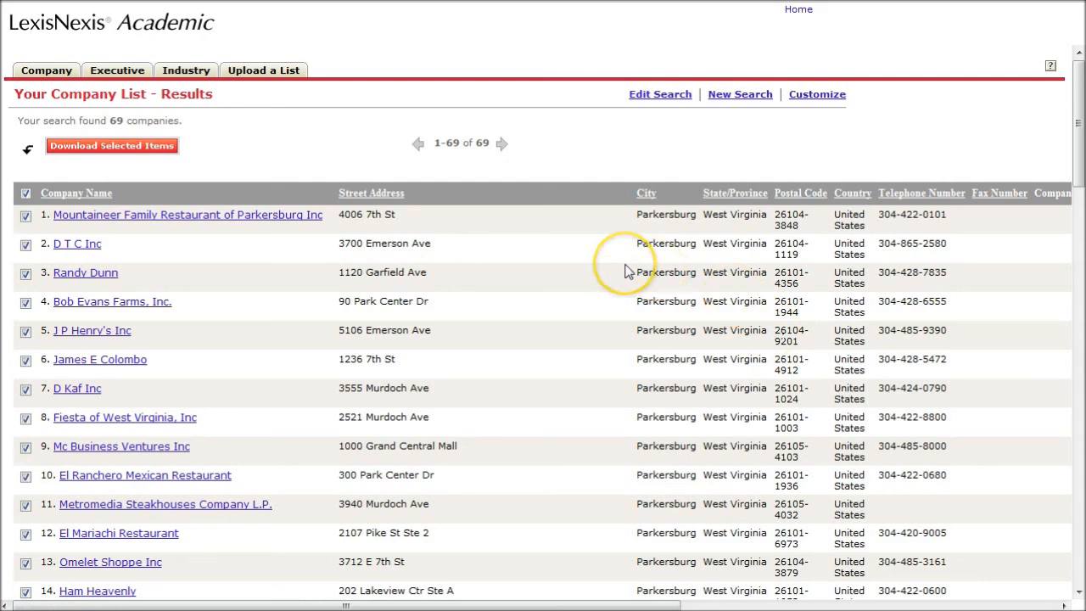
mouse_move(227, 160)
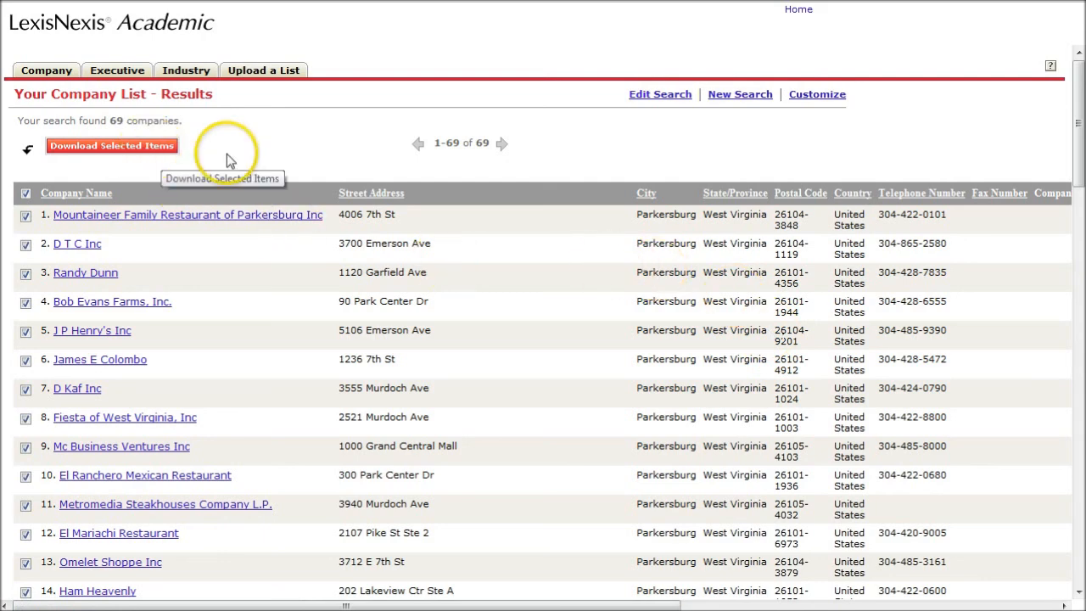
scroll(down, 3)
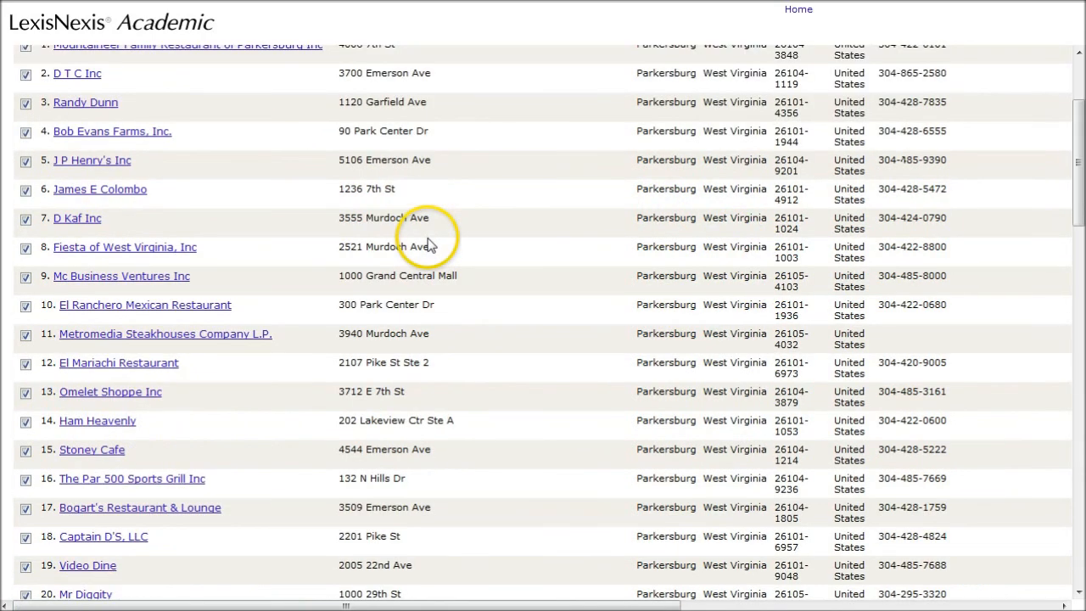
scroll(down, 3)
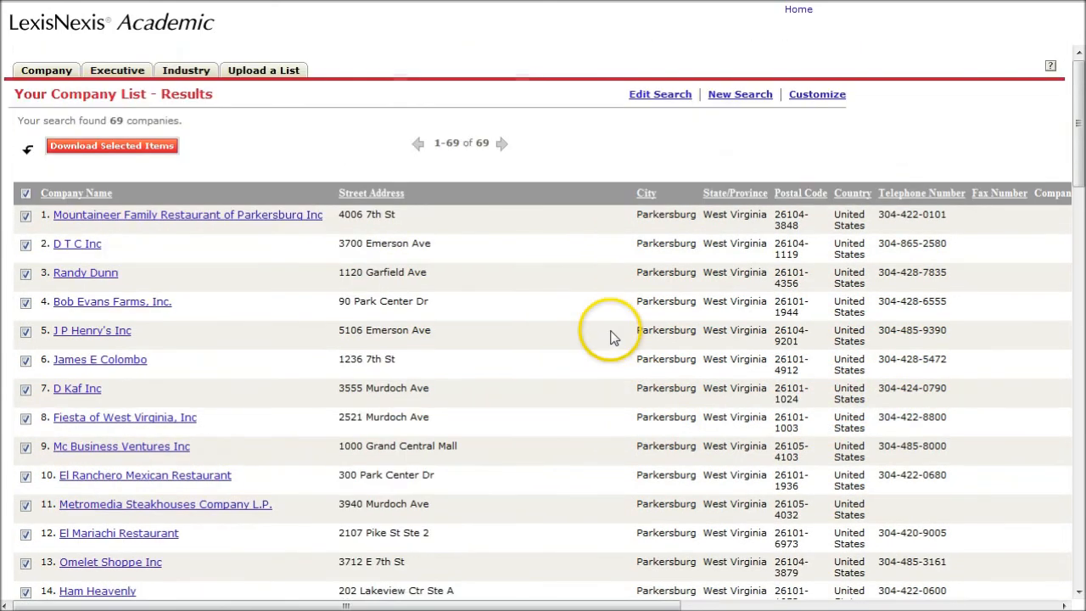
mouse_move(606, 146)
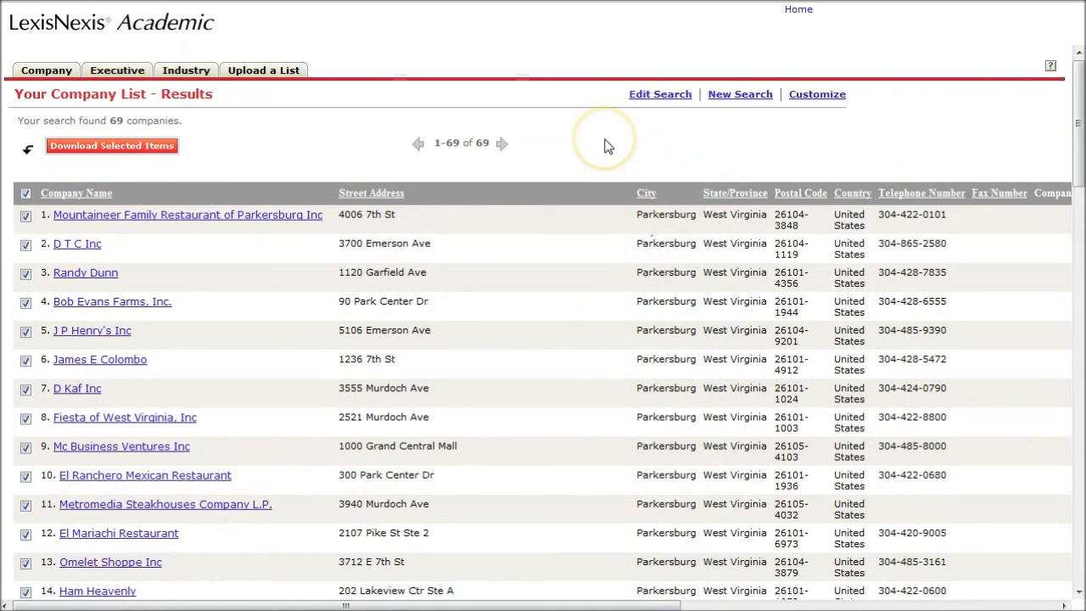